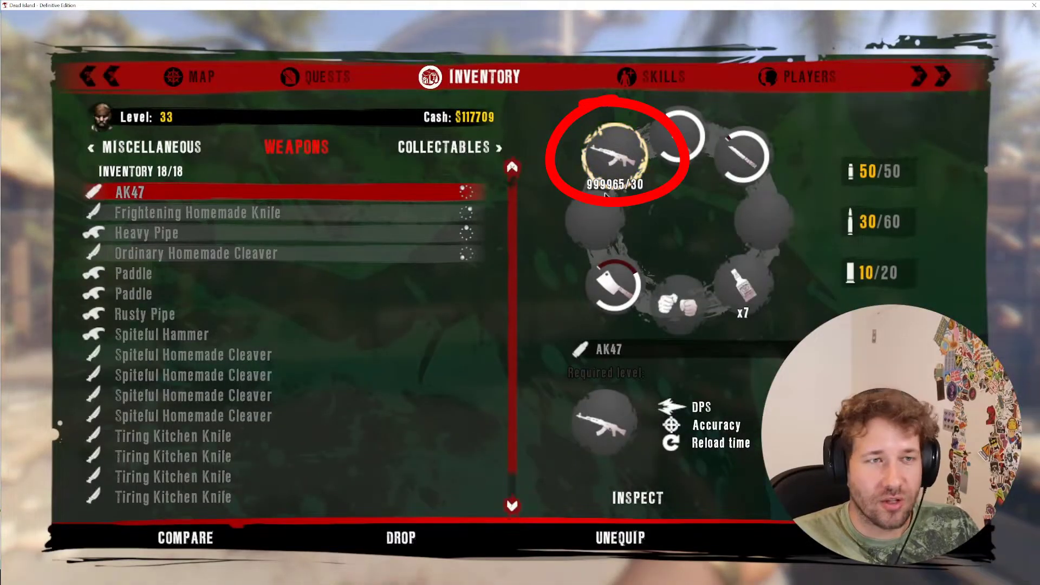
# Step: Load the chosen save file and show its inventory item list
pyautogui.press('Escape')
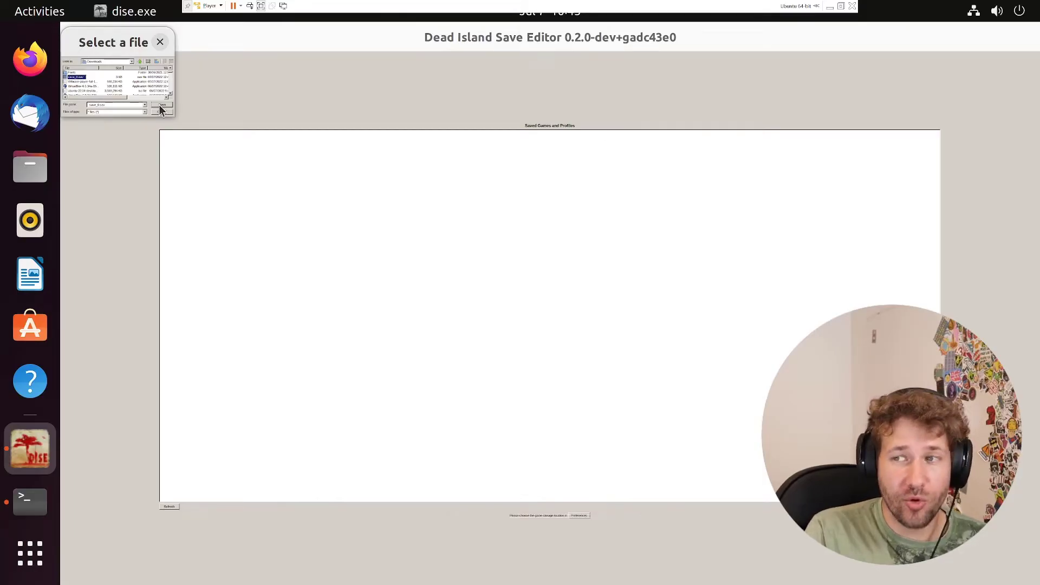
pyautogui.moveTo(96, 88)
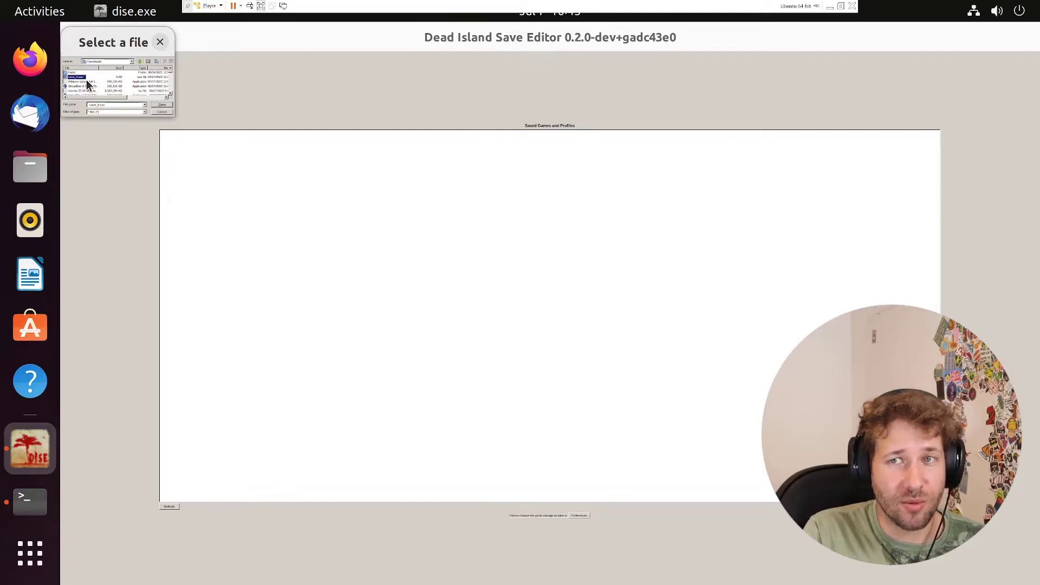
pyautogui.click(162, 104)
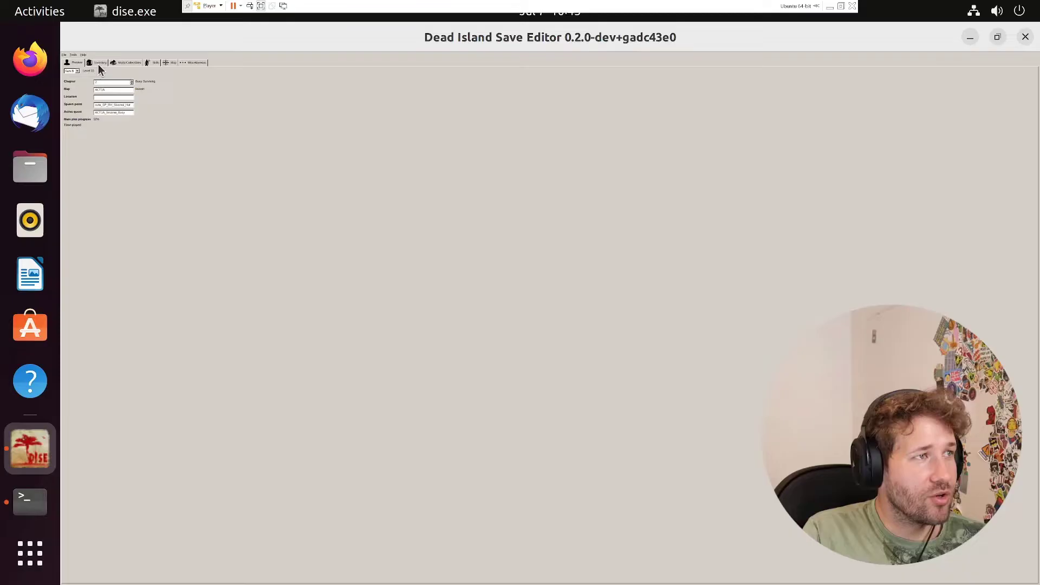
pyautogui.click(98, 63)
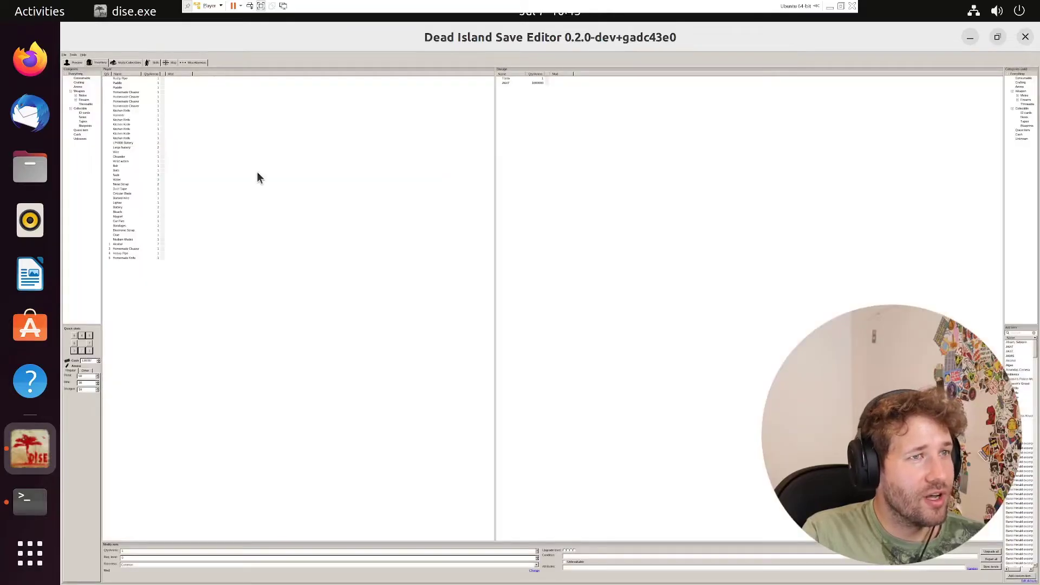
pyautogui.moveTo(352, 160)
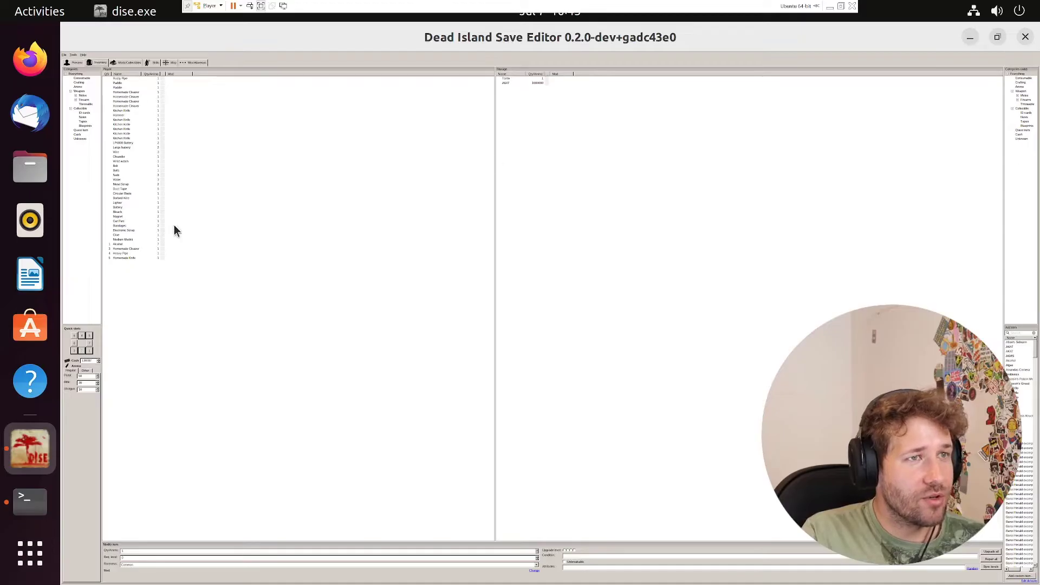
pyautogui.moveTo(591, 363)
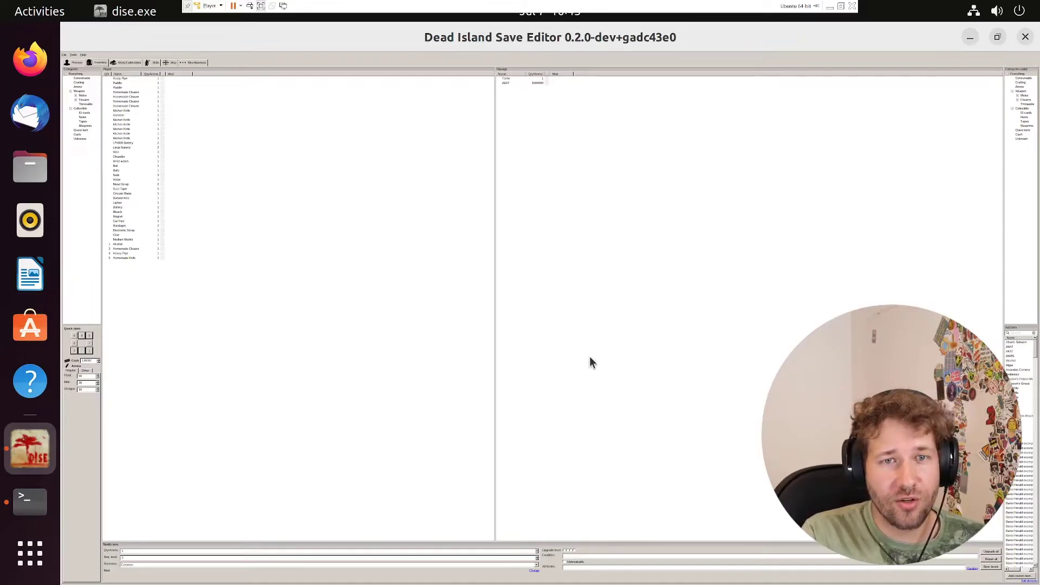
pyautogui.moveTo(751, 182)
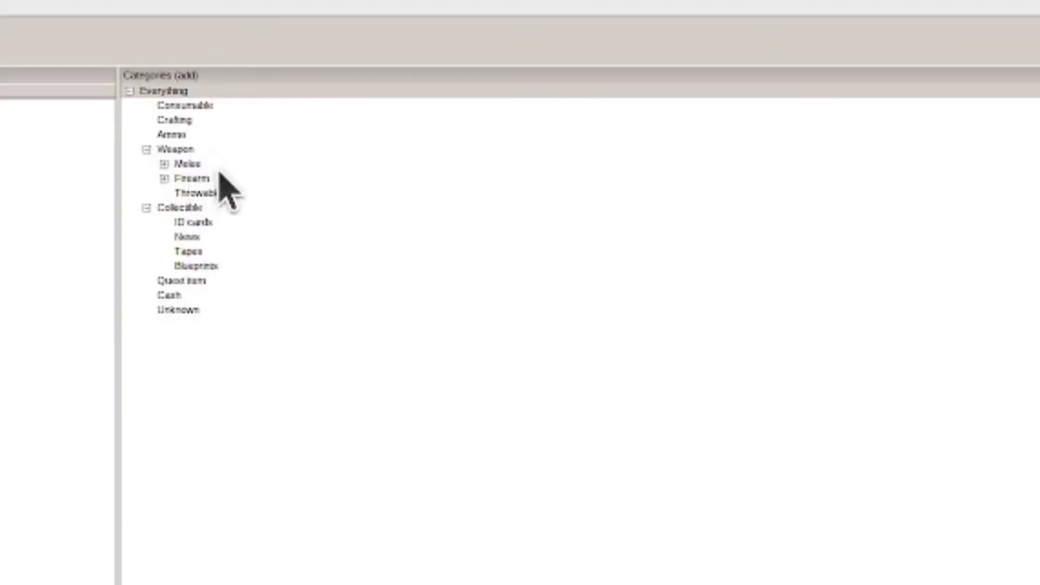
# Step: Filter the add-item categories to Weapon > Firearm > Pistol
pyautogui.click(168, 177)
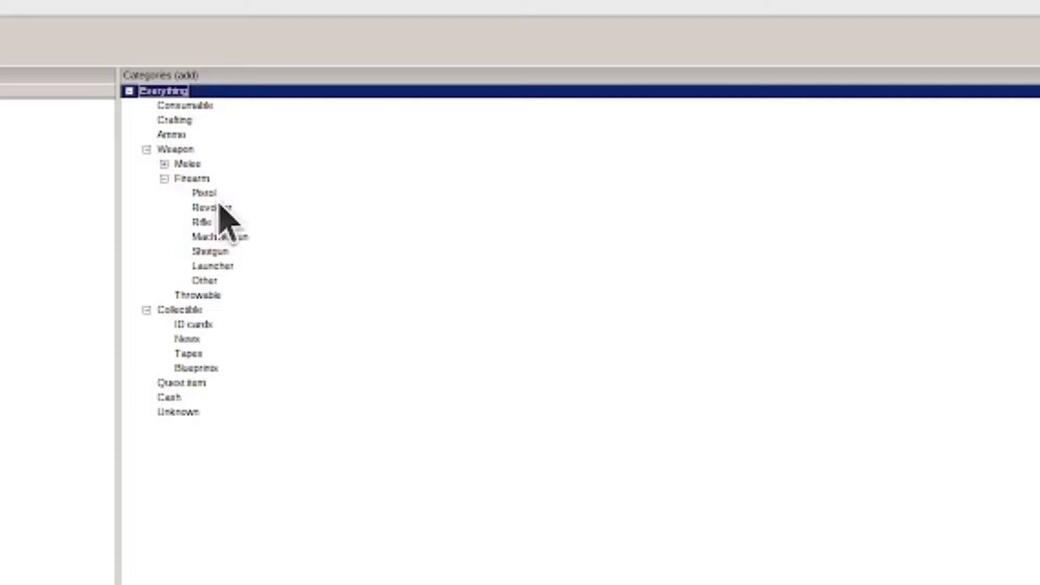
pyautogui.click(203, 192)
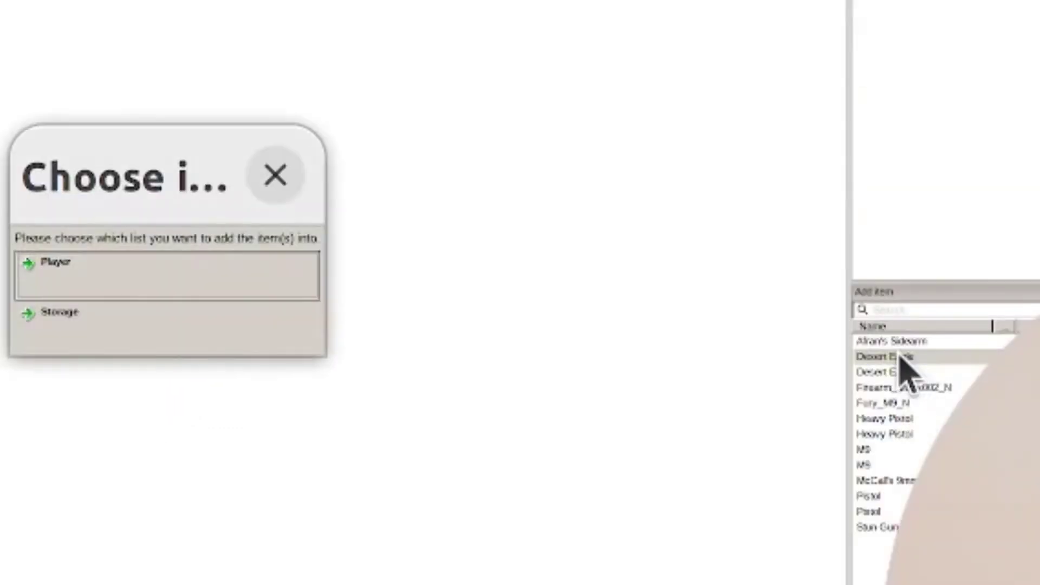
pyautogui.moveTo(190, 308)
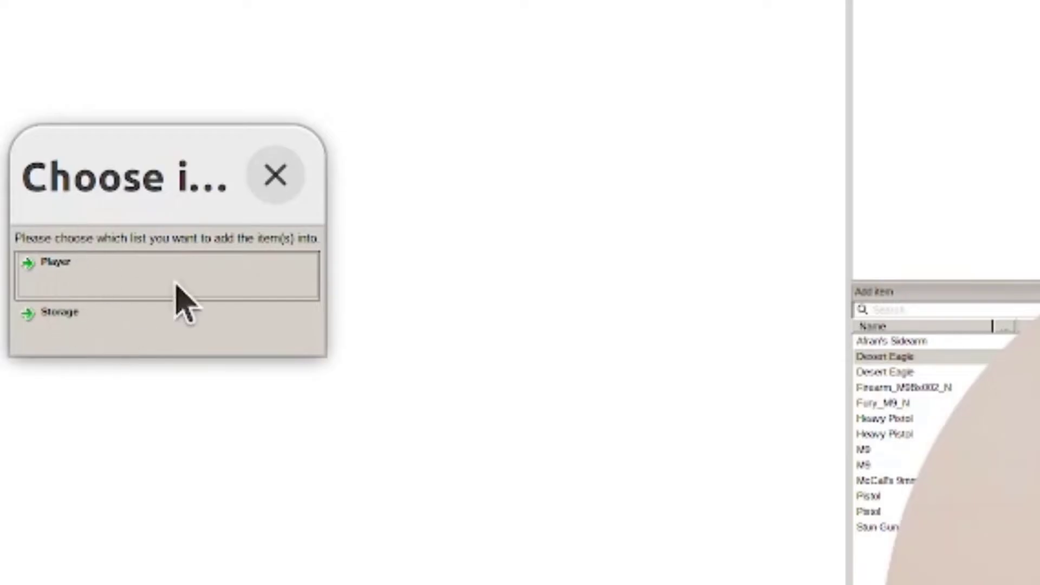
pyautogui.moveTo(106, 289)
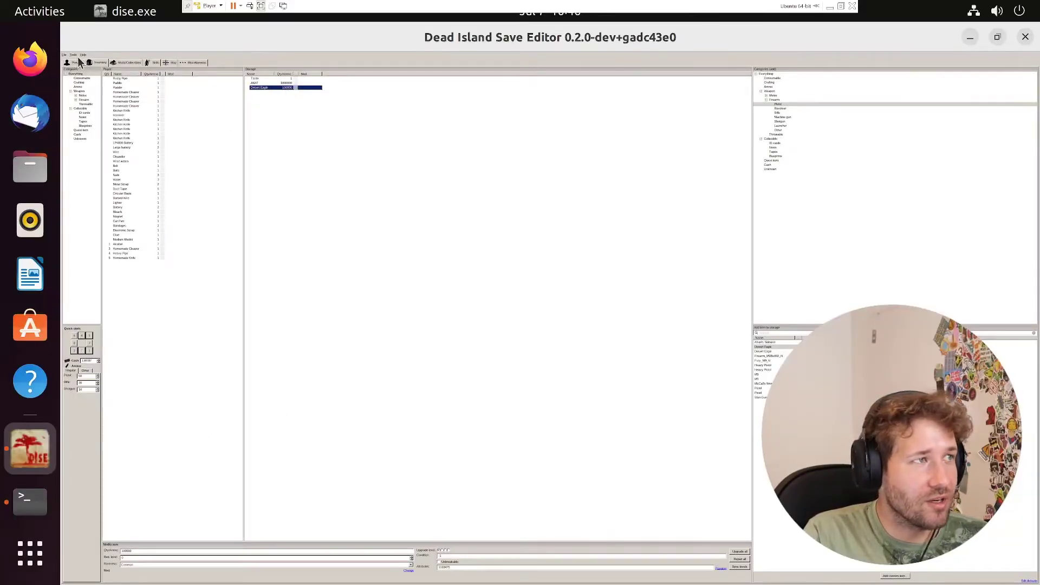
# Step: Save the edited save file with the added Desert Eagle via File > Save
pyautogui.click(65, 54)
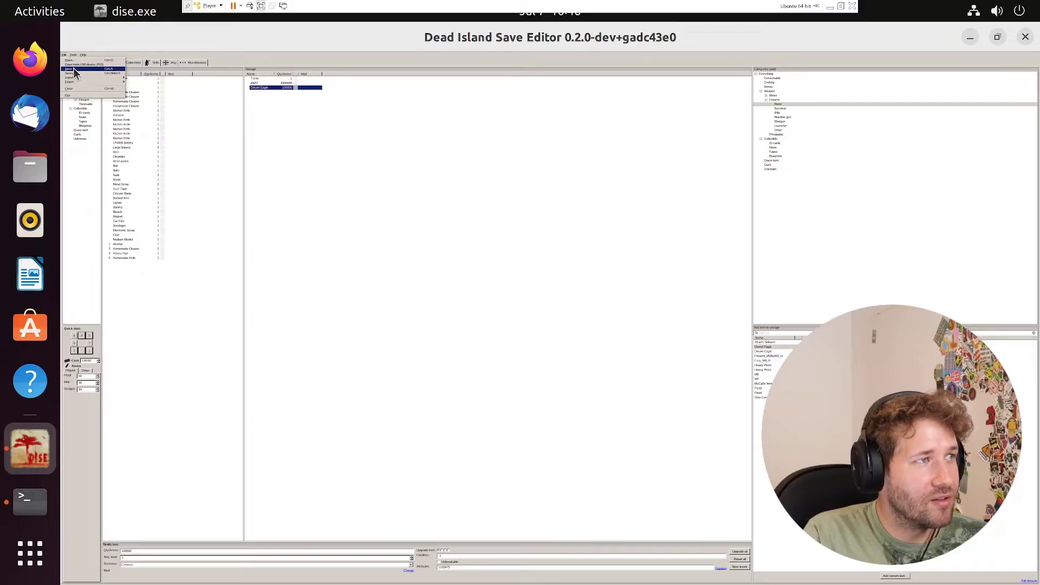
pyautogui.click(68, 69)
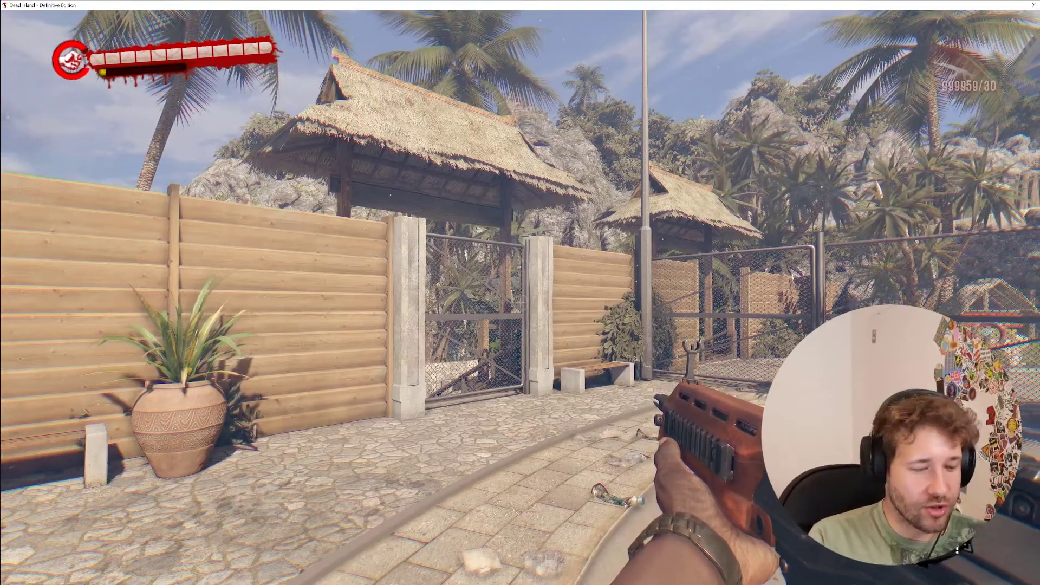
# Step: Check the AK47 ammo count (999959) in the in-game inventory and close it
pyautogui.press('i')
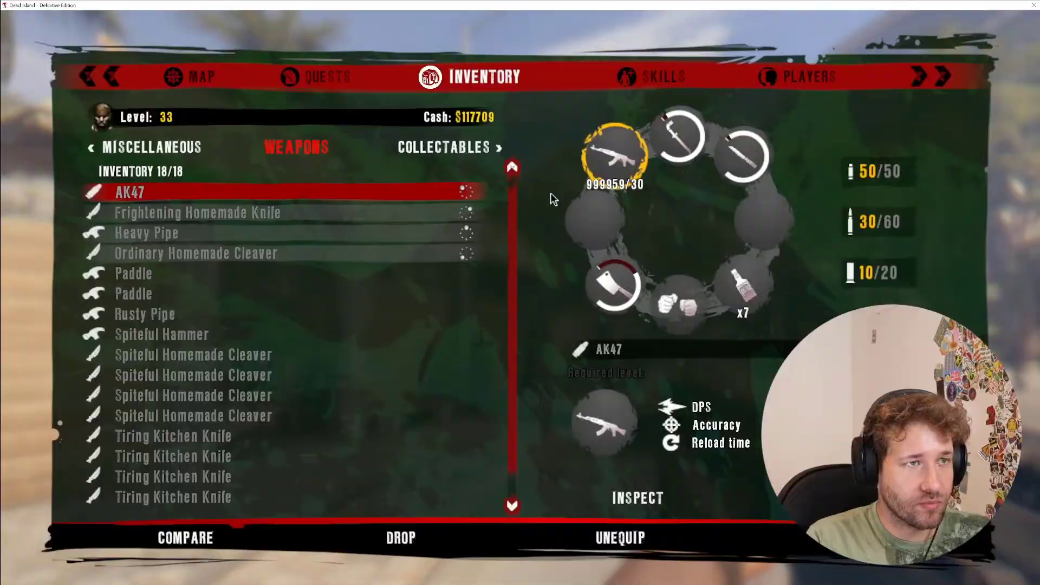
pyautogui.press('Escape')
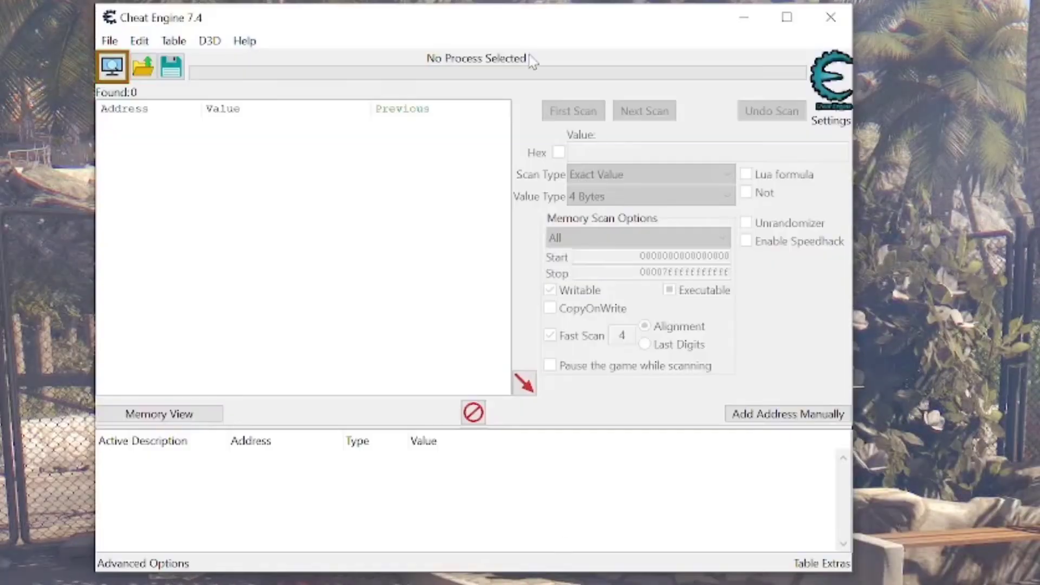
pyautogui.moveTo(139, 74)
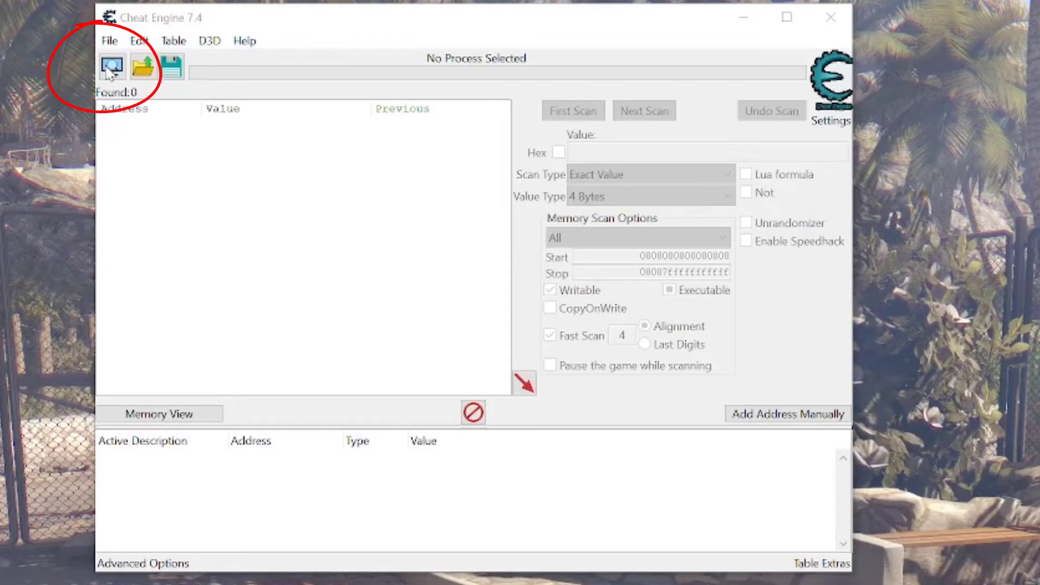
# Step: Attach Cheat Engine to the Dead Island - Definitive Edition process
pyautogui.click(110, 65)
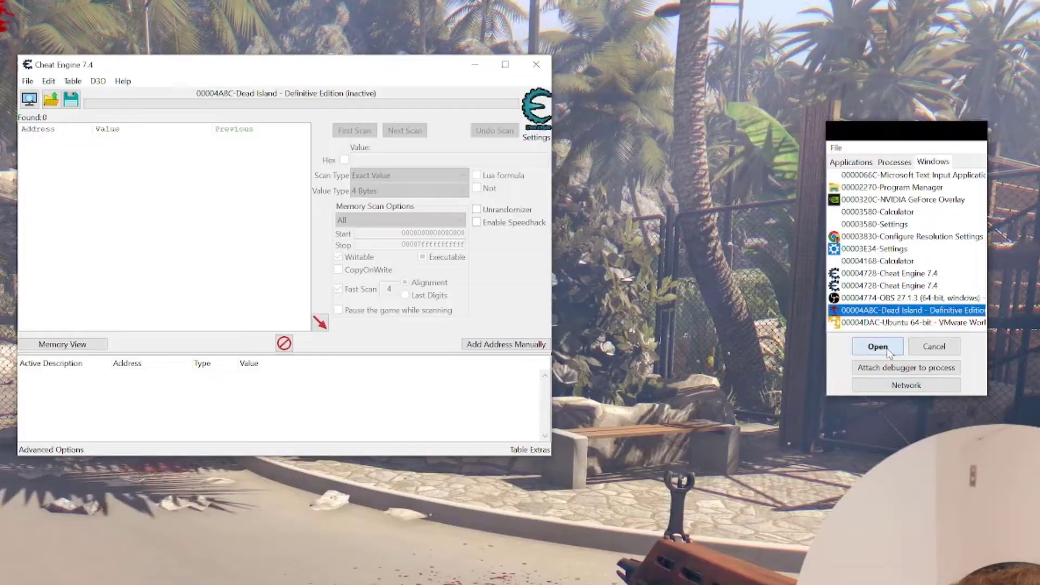
pyautogui.click(877, 346)
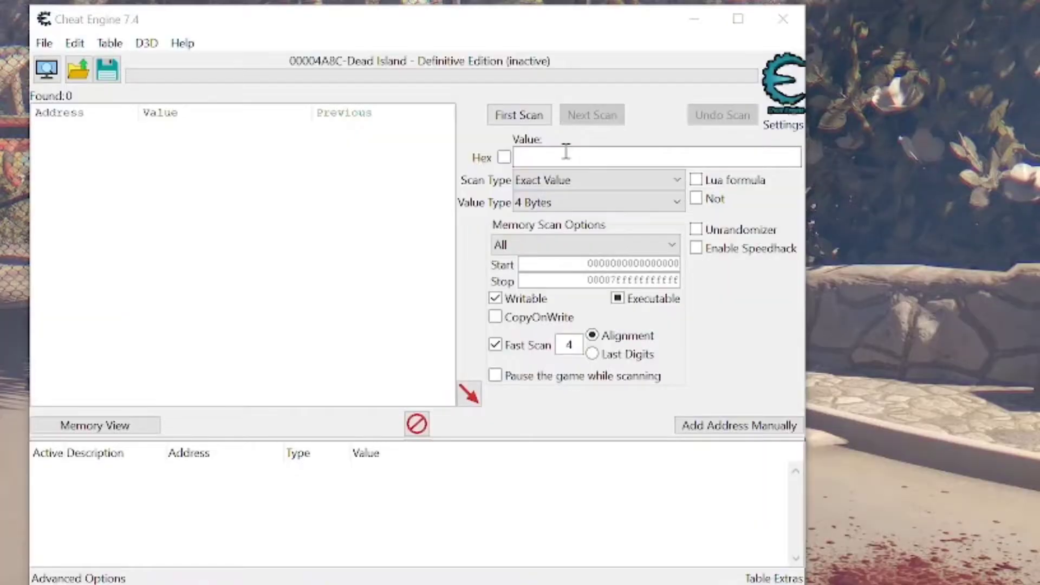
# Step: Run a first exact-value 4-byte scan for the ammo value 999958
pyautogui.write('999958')
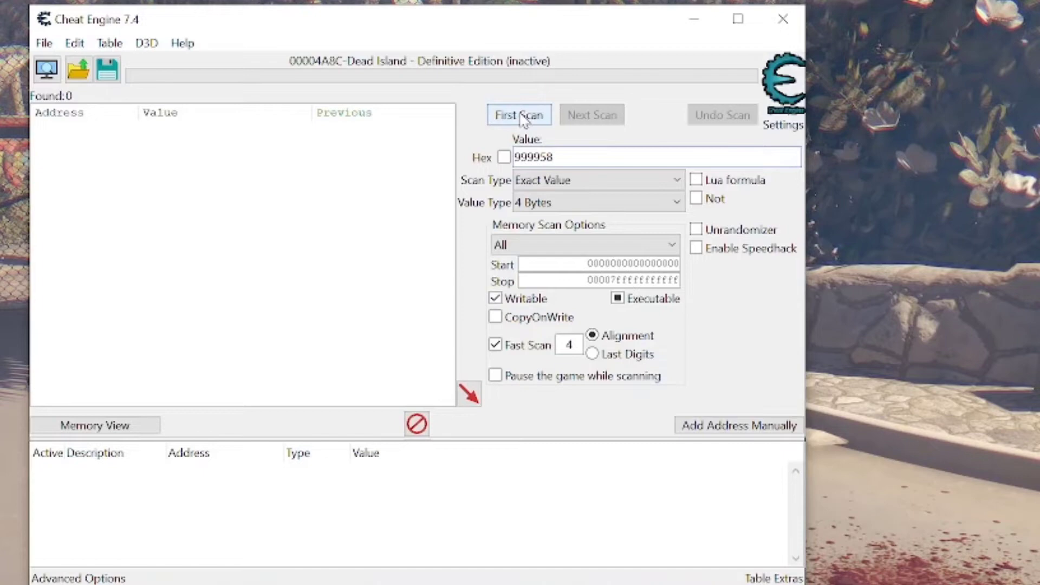
pyautogui.click(520, 114)
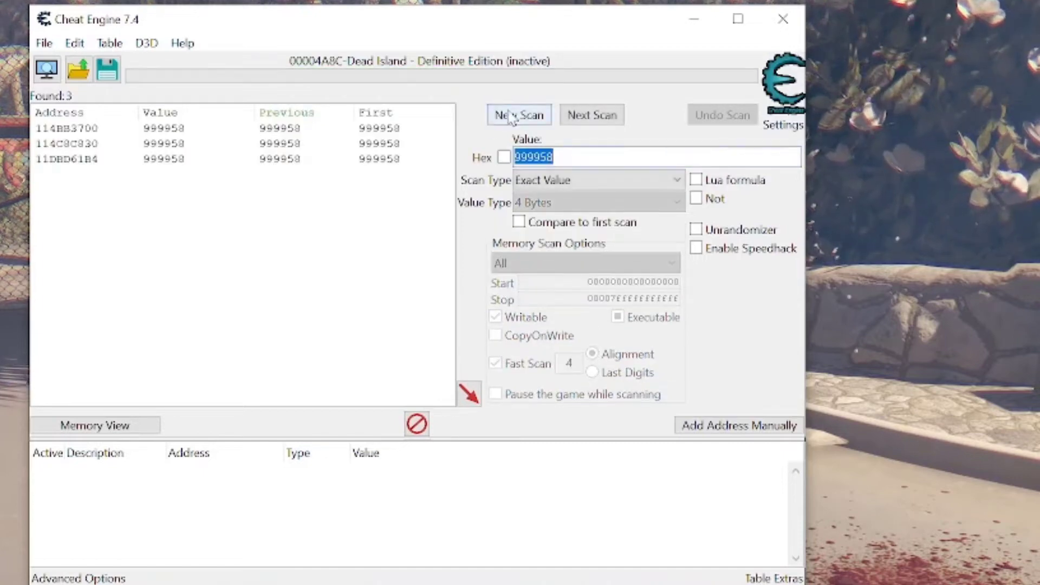
pyautogui.moveTo(197, 164)
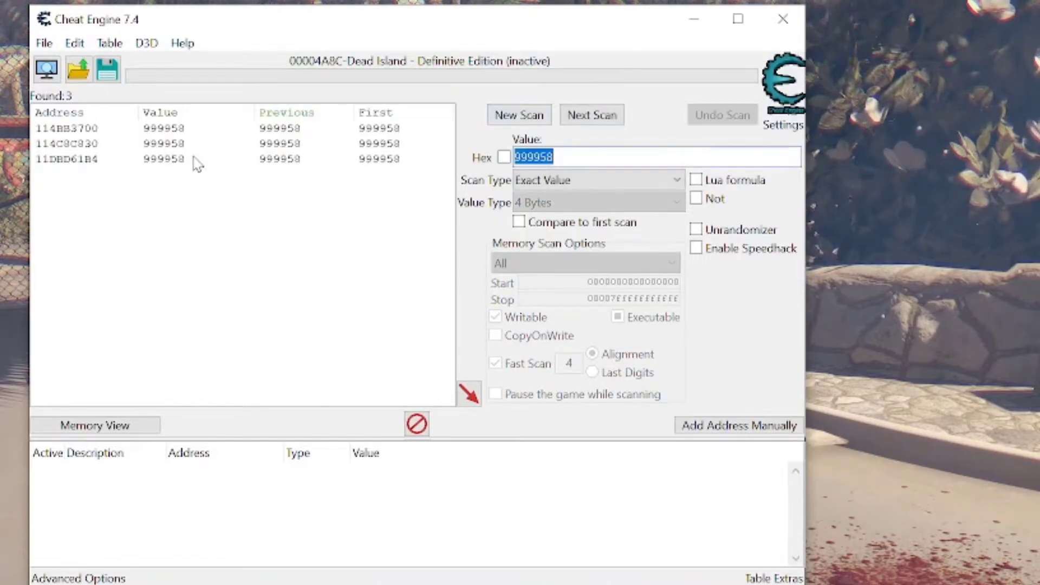
pyautogui.moveTo(209, 159)
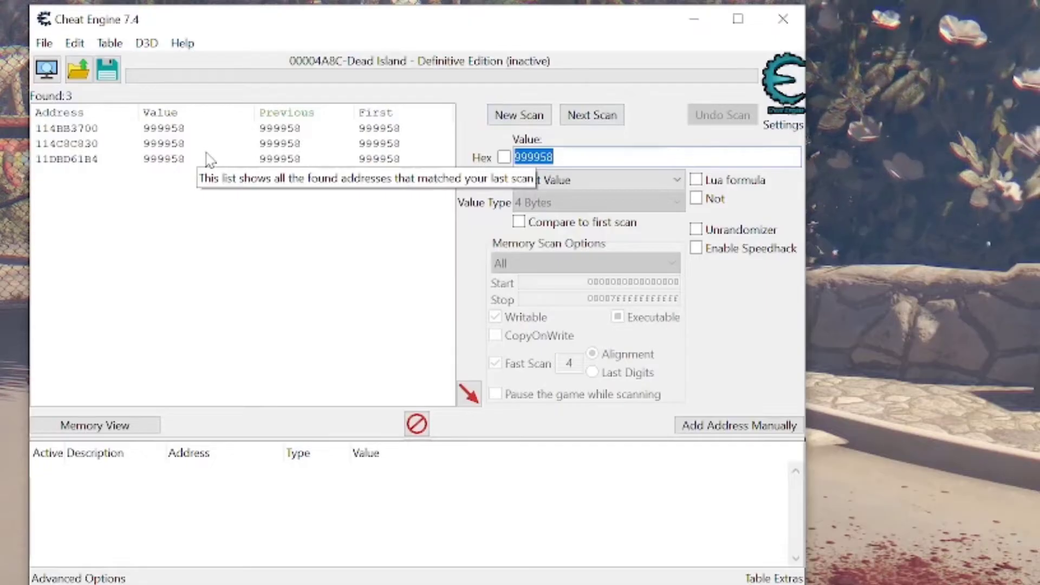
pyautogui.moveTo(580, 157)
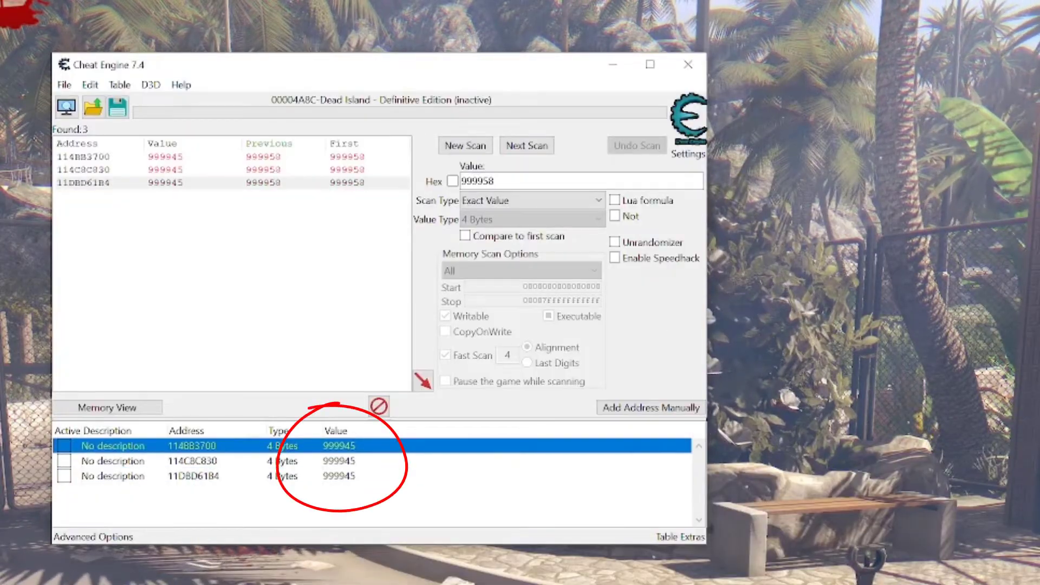
pyautogui.moveTo(650, 330)
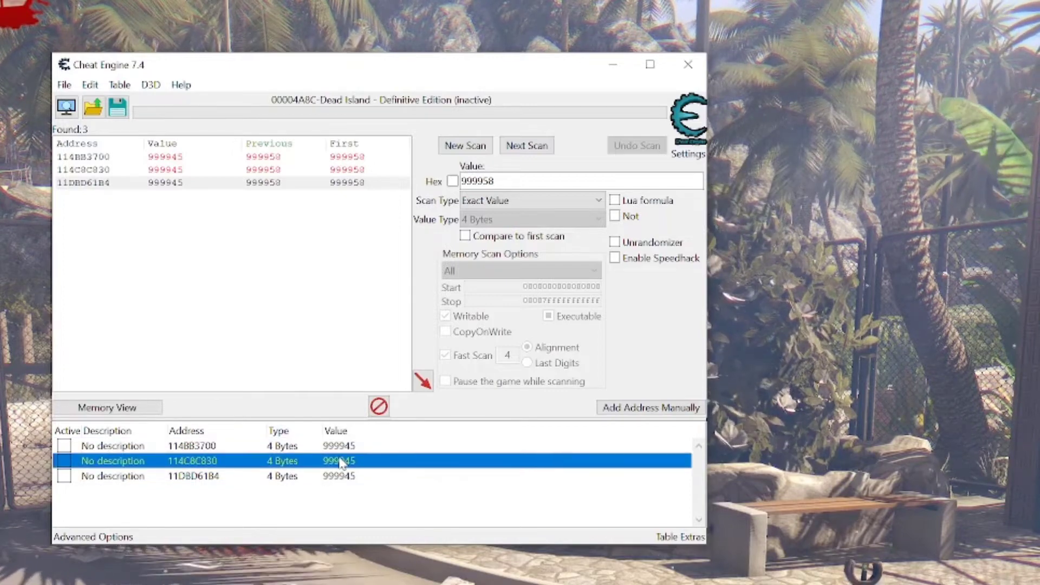
# Step: Change the third ammo address's record value to 999999 in the cheat table
pyautogui.rightClick(338, 460)
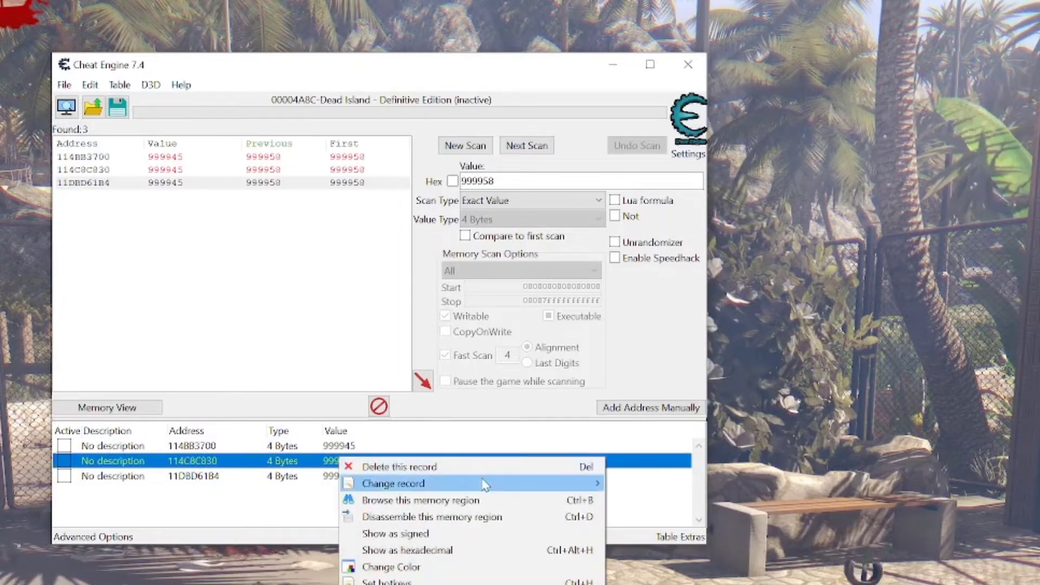
pyautogui.click(392, 483)
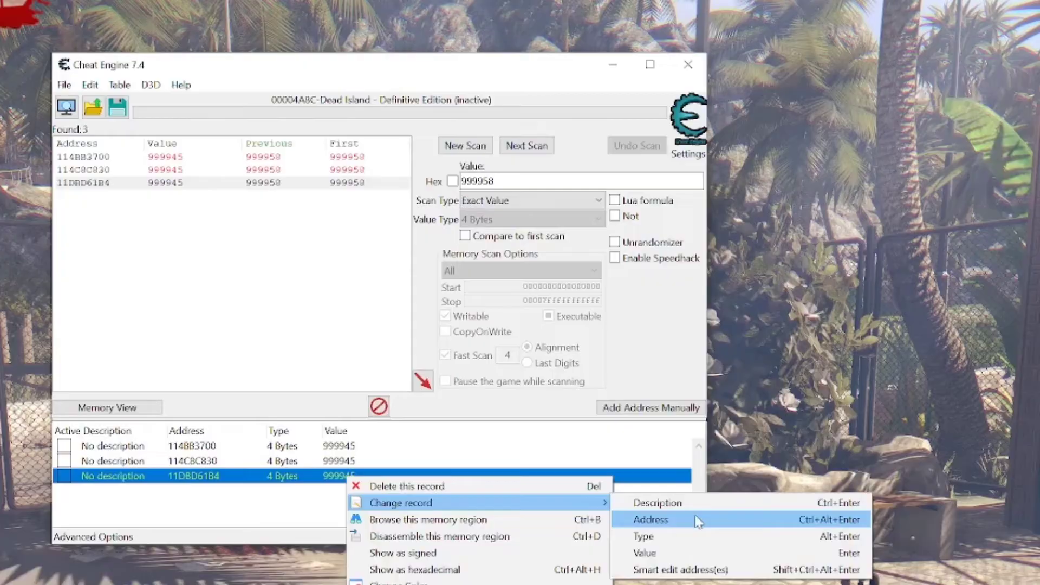
pyautogui.click(644, 552)
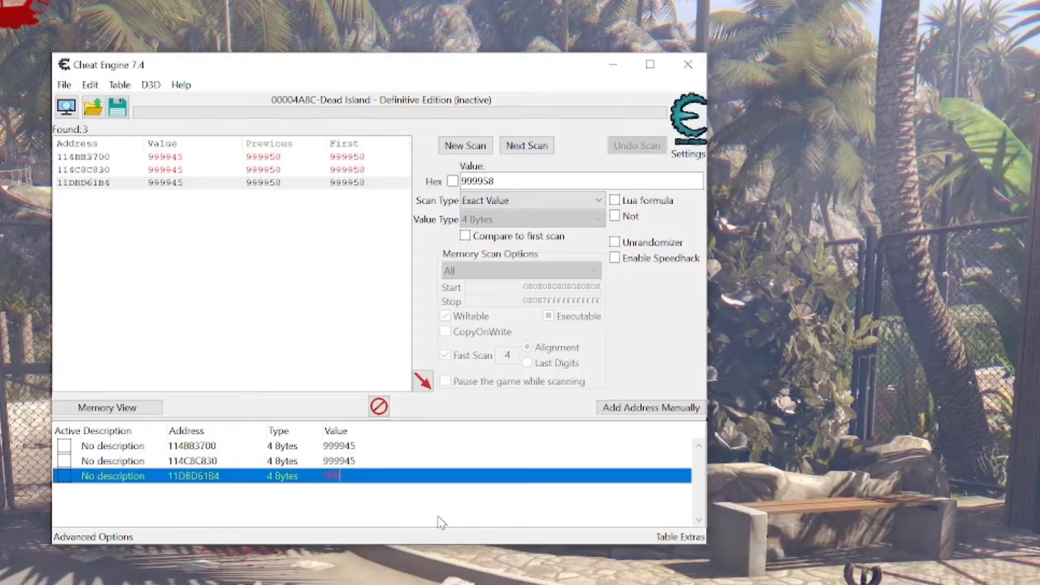
pyautogui.write('999999')
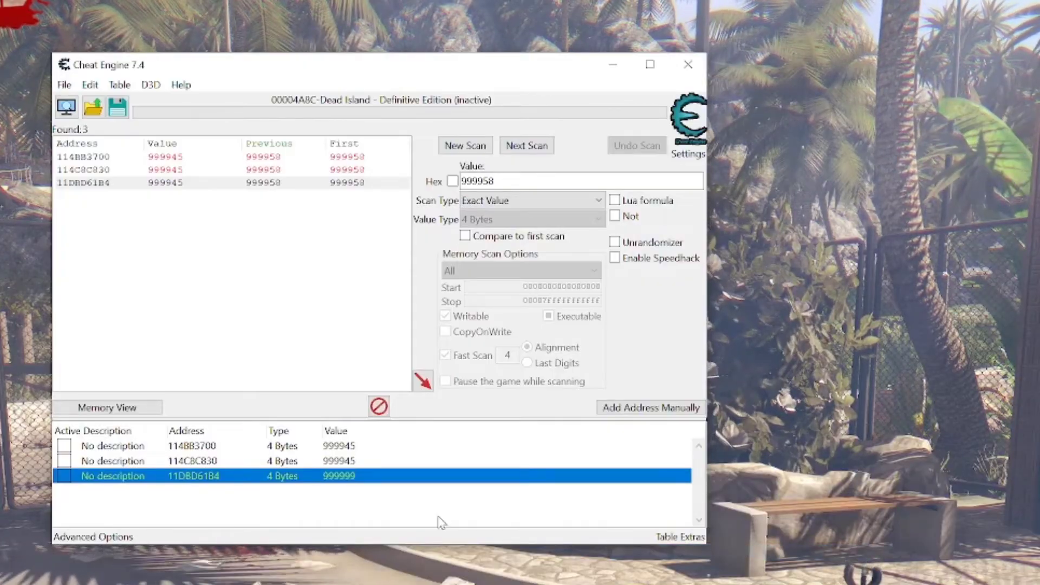
pyautogui.rightClick(192, 446)
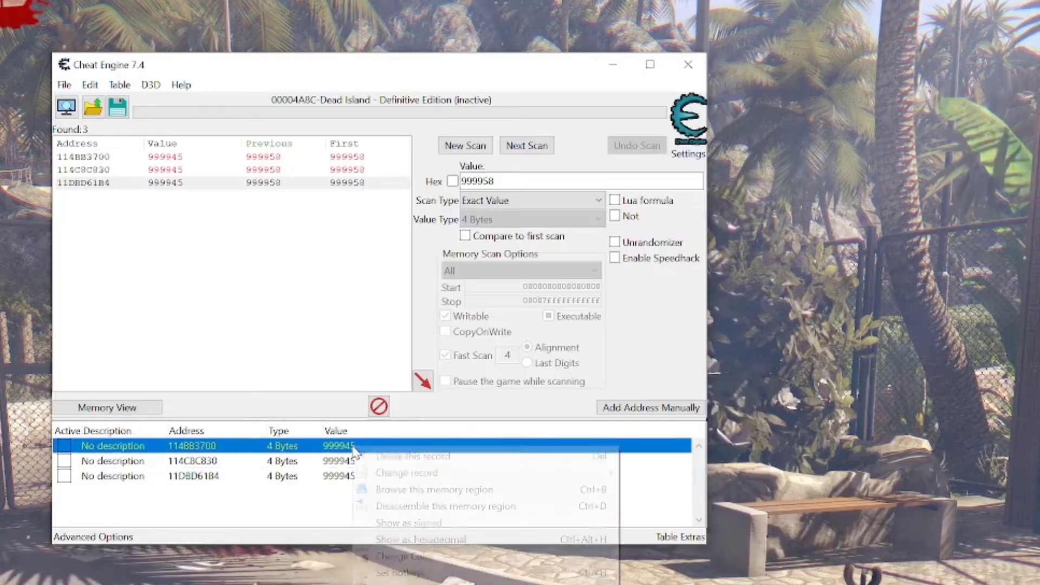